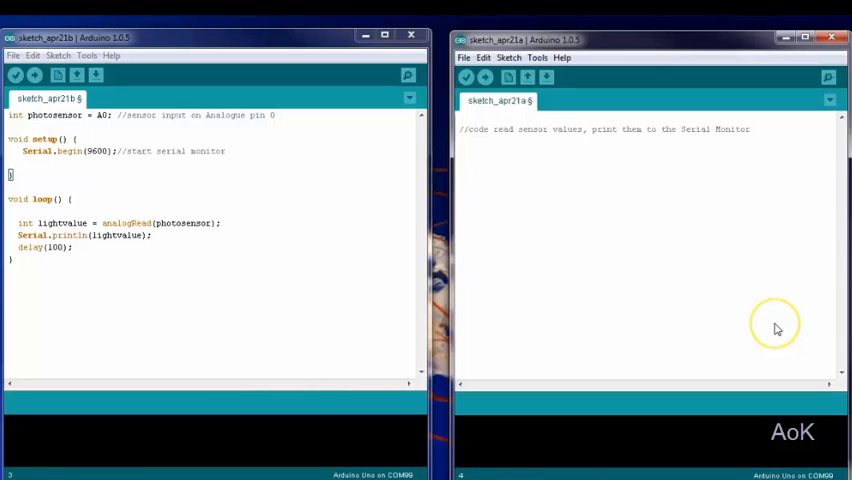
{"action": "mouse_move", "coordinate": [727, 308]}
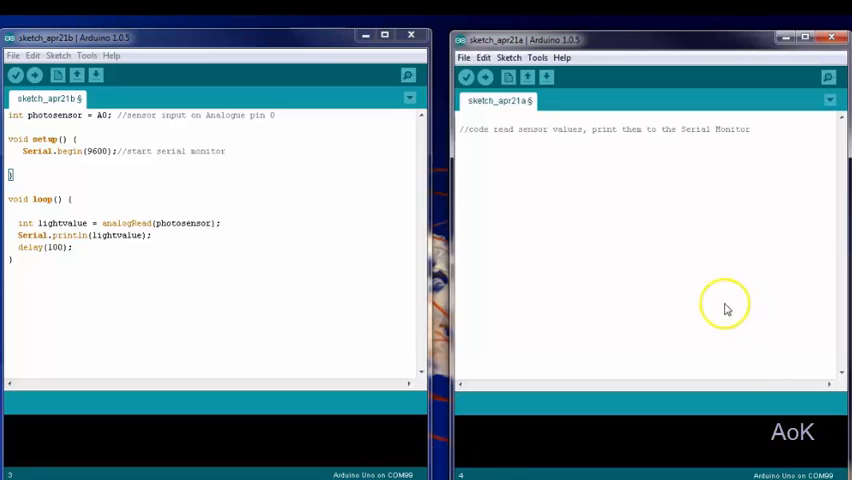
{"action": "mouse_move", "coordinate": [629, 263]}
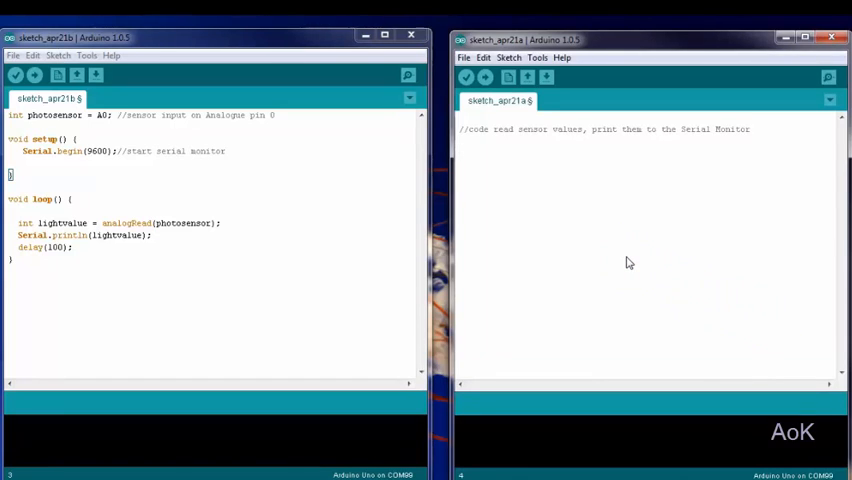
Start typing 'void setup' on a new line below the comment in sketch_apr21a
{"action": "type", "text": "void setup"}
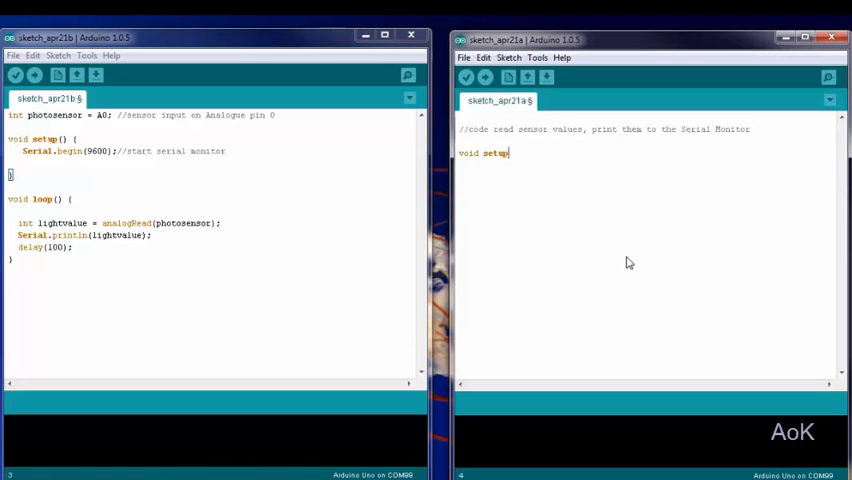
Fill setup() with pinMode(A0, INPUT); and Serial.begin(9600);, then close it
{"action": "type", "text": "(){"}
{"action": "type", "text": "}"}
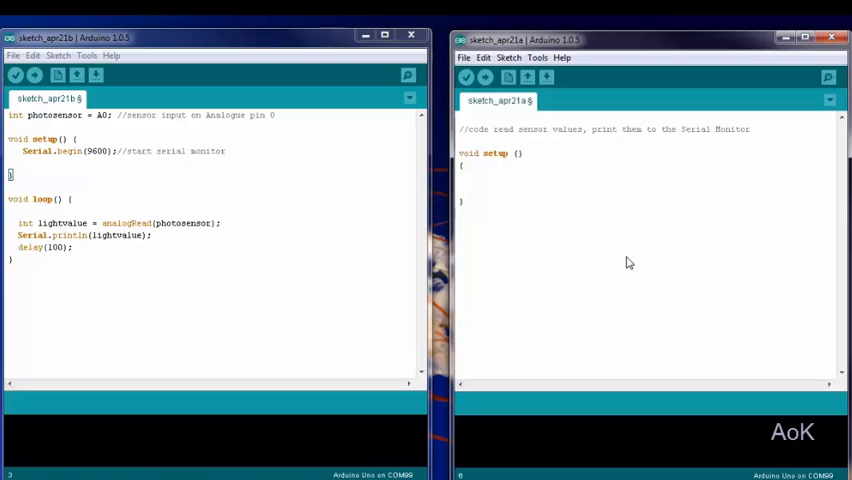
{"action": "type", "text": "pinMode"}
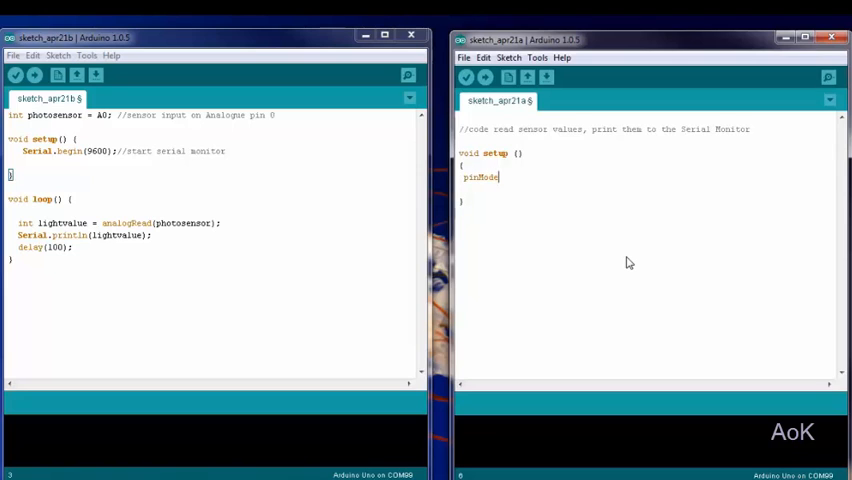
{"action": "type", "text": "(Ao"}
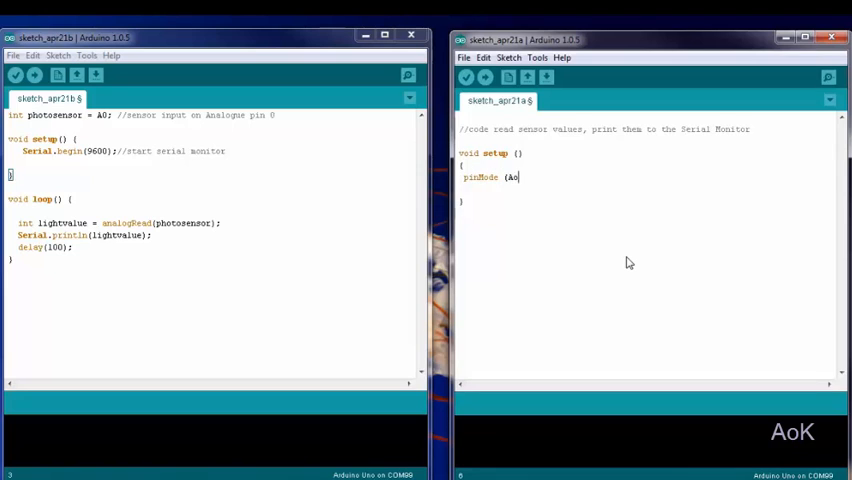
{"action": "type", "text": "0,"}
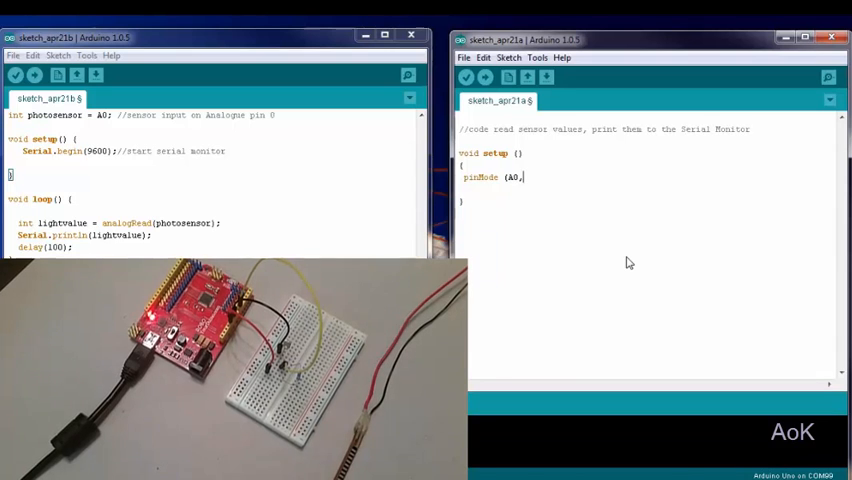
{"action": "type", "text": "INPUT);"}
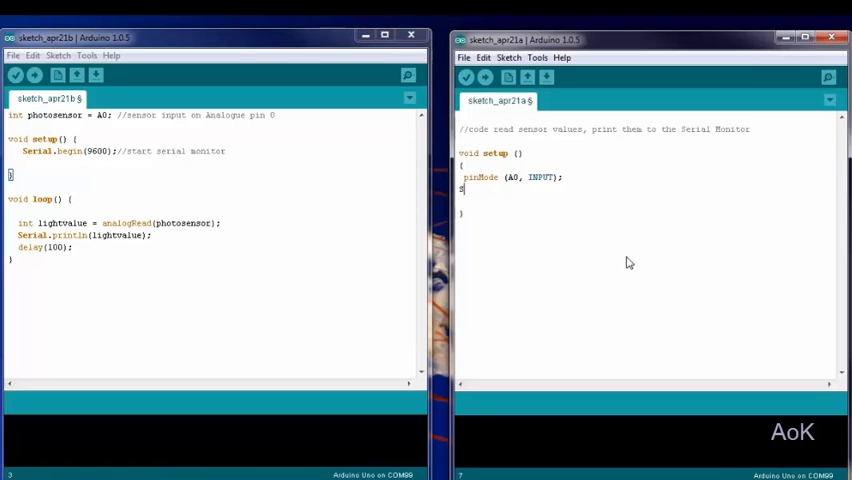
{"action": "type", "text": "Serial.b"}
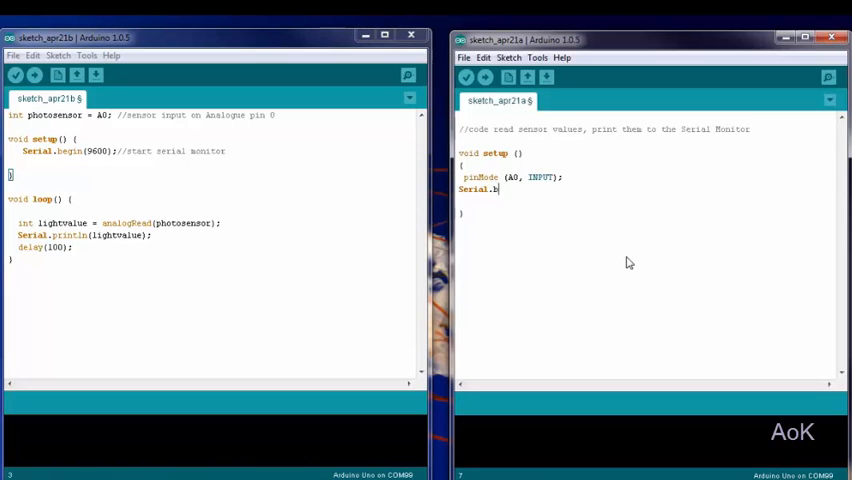
{"action": "type", "text": "egin (96"}
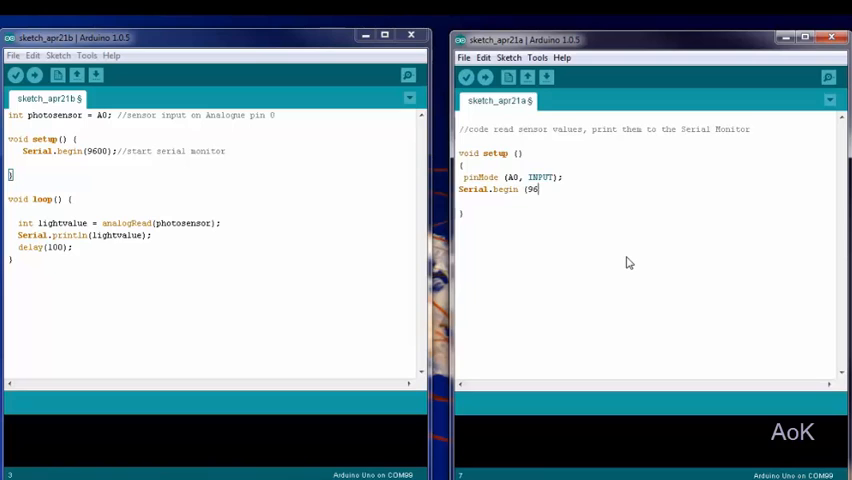
{"action": "type", "text": "00);"}
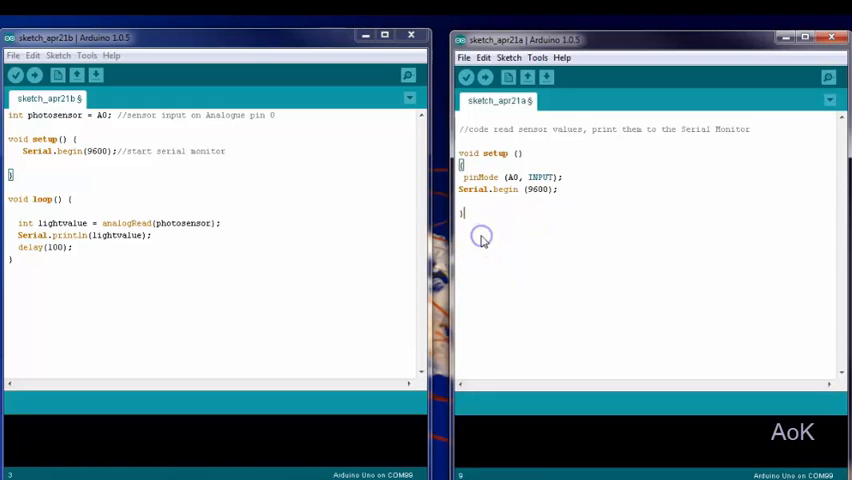
Begin void loop() with int lightvalue = analogRead(A0);
{"action": "type", "text": "void"}
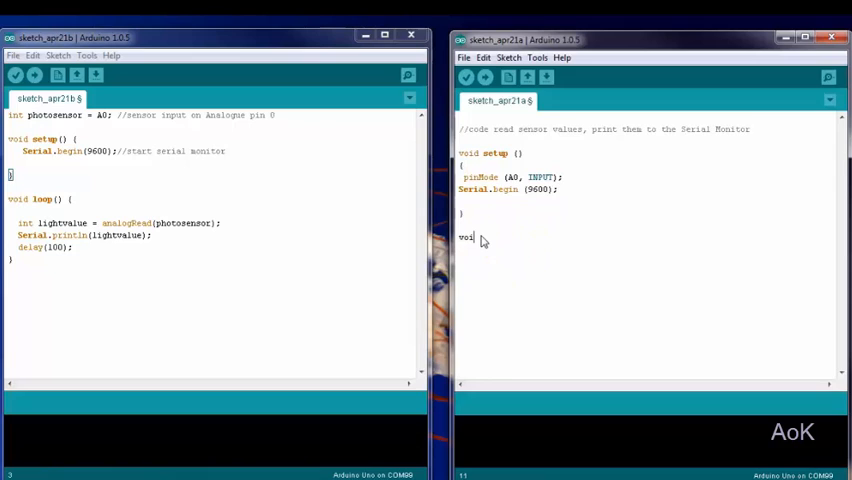
{"action": "type", "text": "lo"}
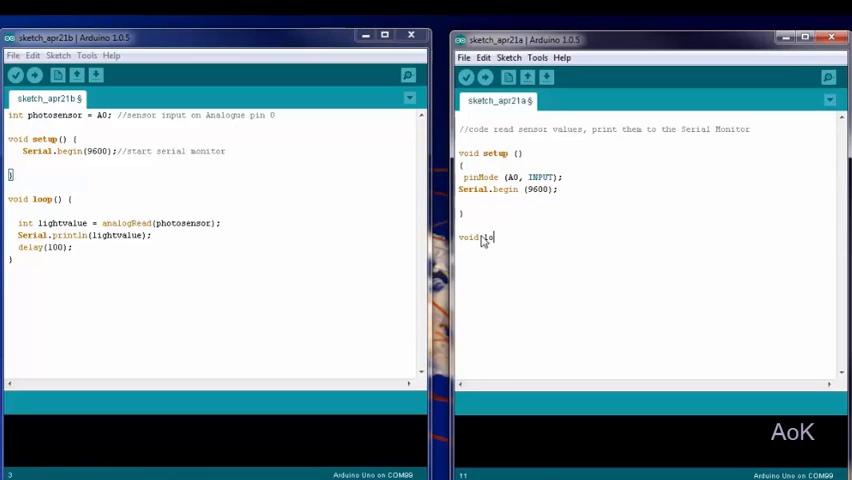
{"action": "type", "text": "loop ()"}
{"action": "type", "text": "{"}
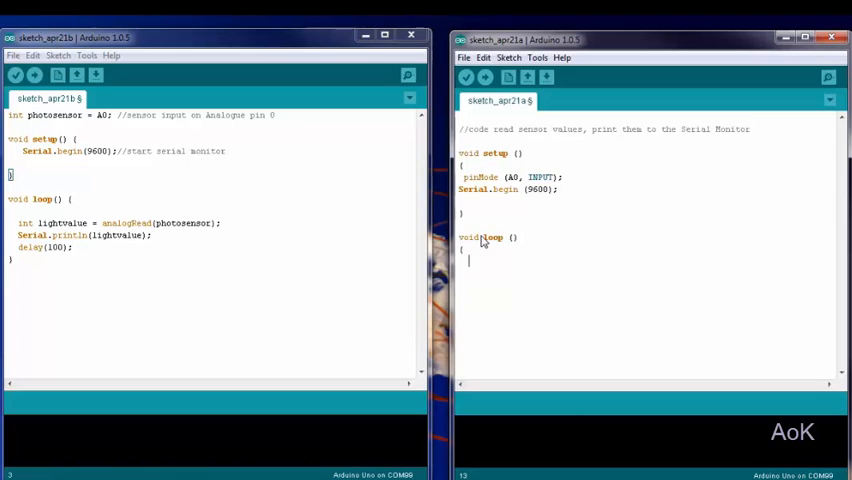
{"action": "type", "text": "int"}
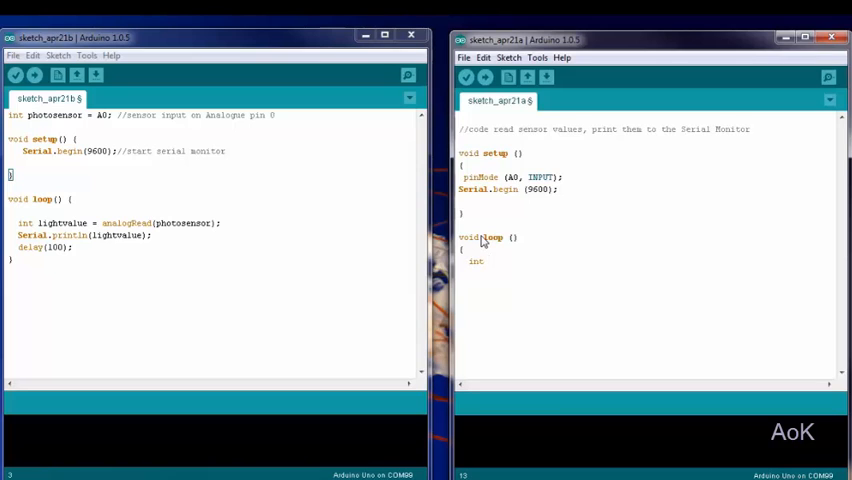
{"action": "type", "text": "lightval"}
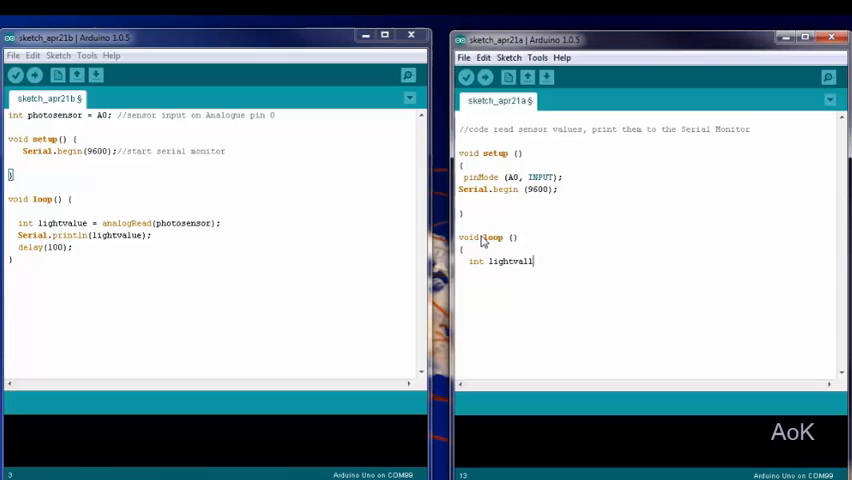
{"action": "type", "text": "ue ="}
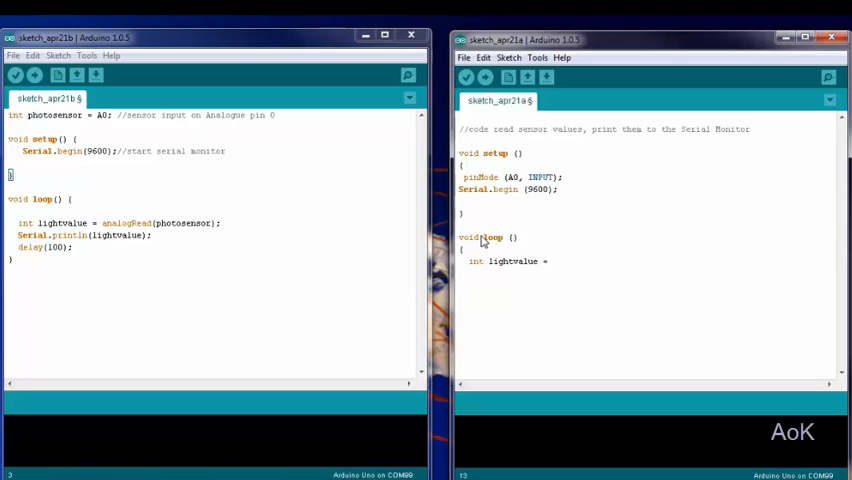
{"action": "type", "text": "ana"}
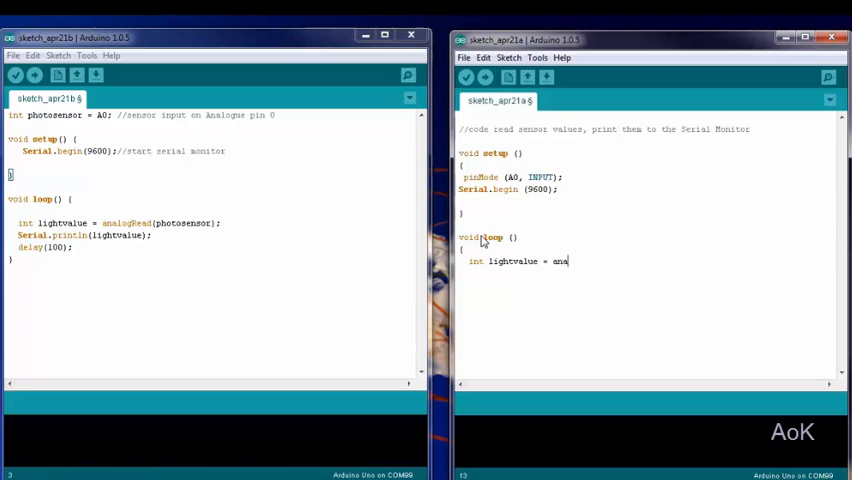
{"action": "type", "text": "logRead"}
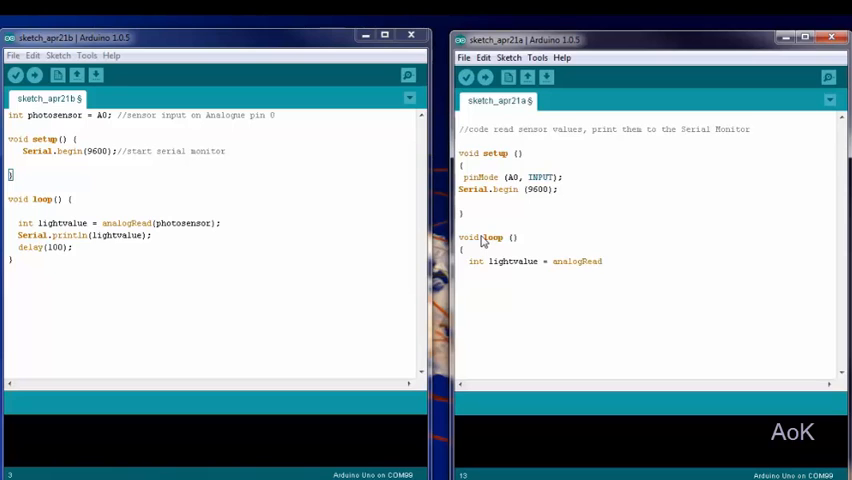
{"action": "type", "text": "(A0);"}
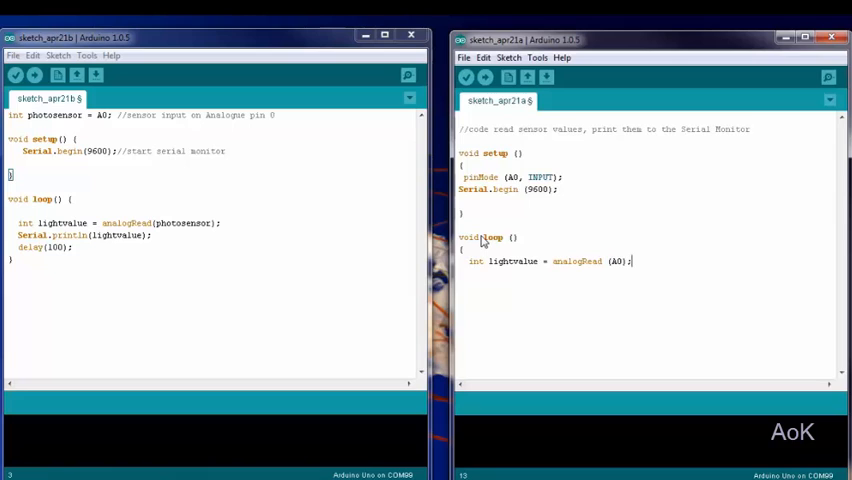
Add Serial.print(lightvalue); and delay(100); to the loop body
{"action": "type", "text": "s"}
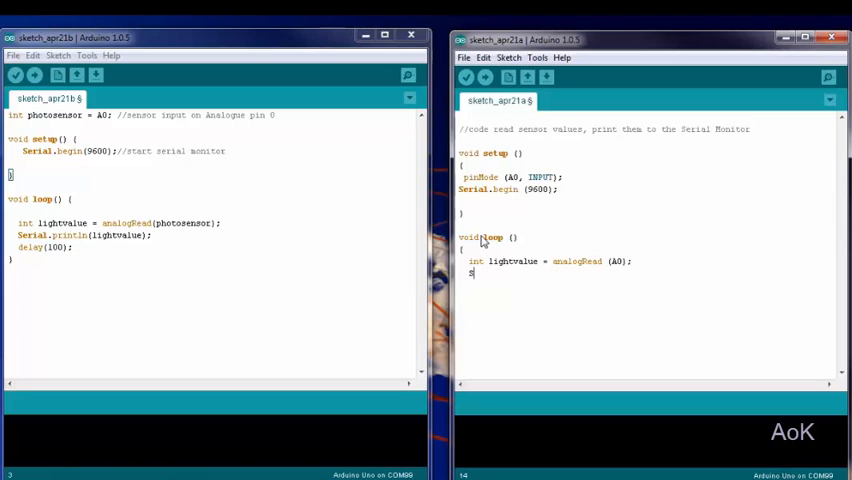
{"action": "type", "text": "Serial.print ("}
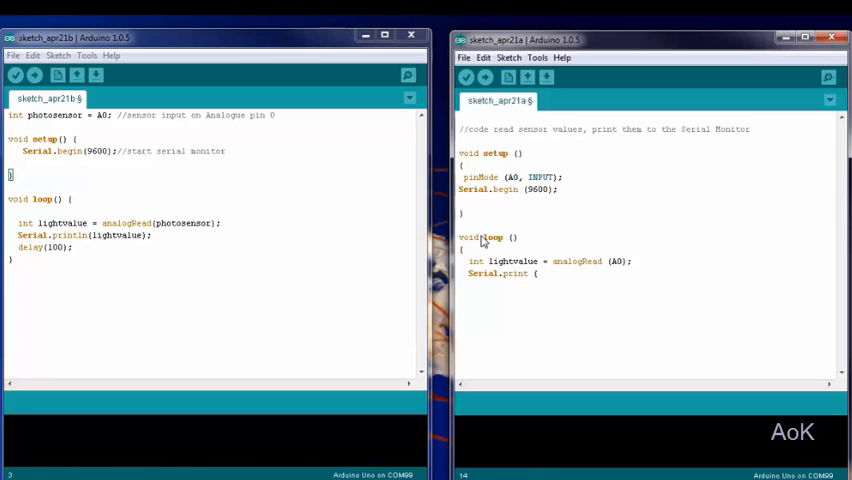
{"action": "type", "text": "lightvalue"}
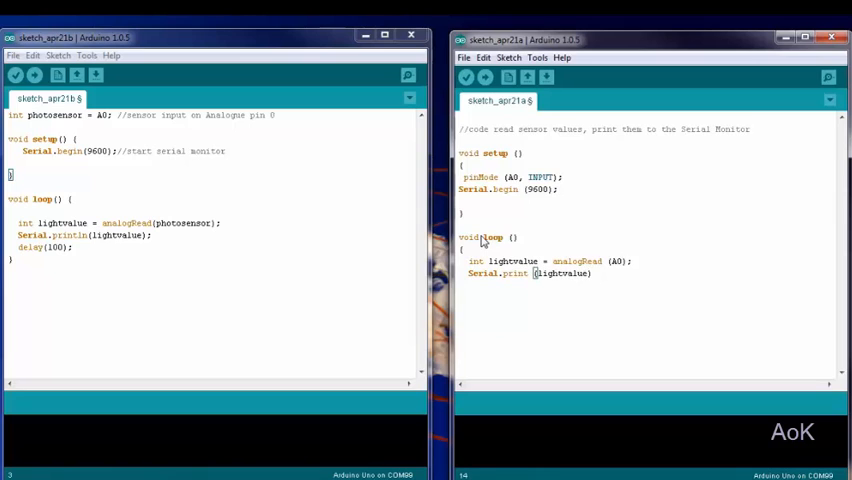
{"action": "type", "text": ";"}
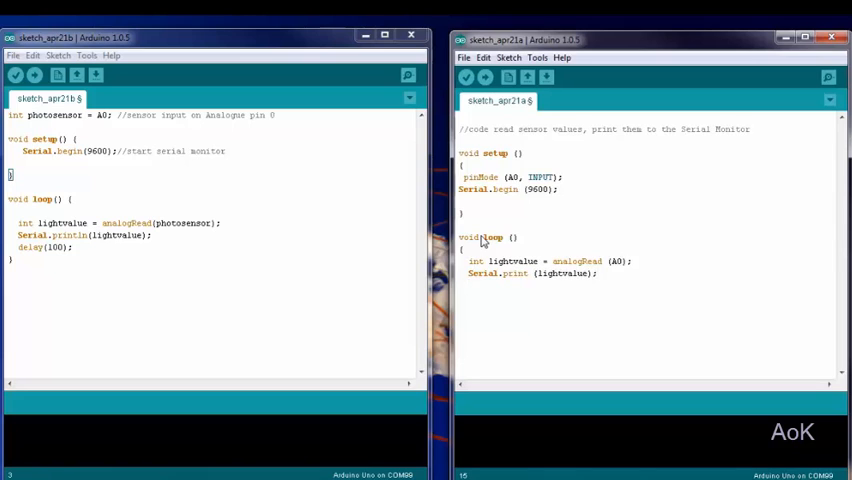
{"action": "type", "text": "delay (1"}
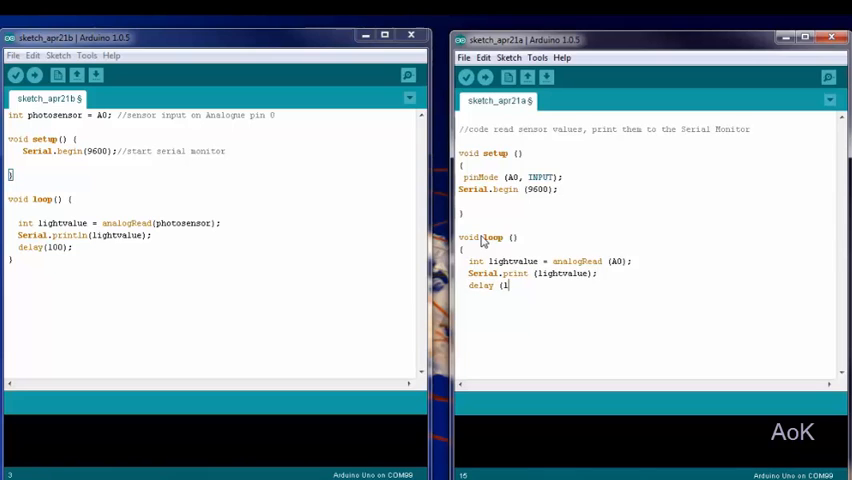
{"action": "type", "text": "00);"}
{"action": "type", "text": "int photo"}
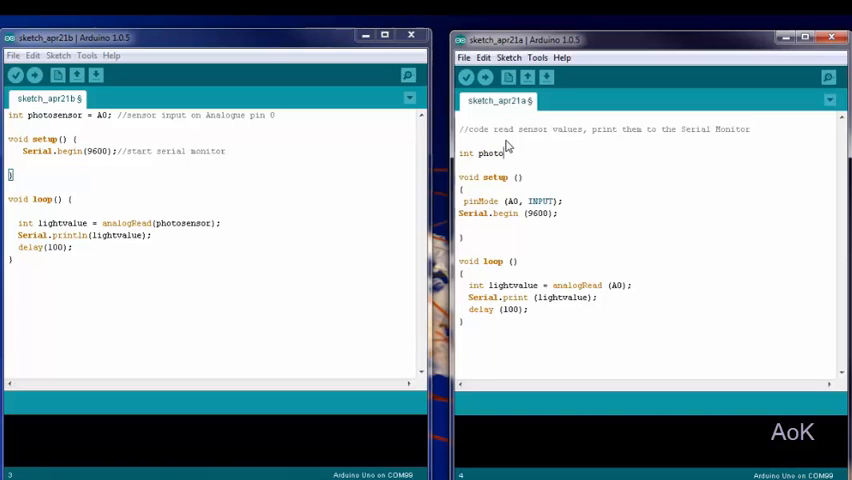
Declare int photosensor = A0; and replace A0 in pinMode and analogRead with photosensor
{"action": "type", "text": "sensor = A"}
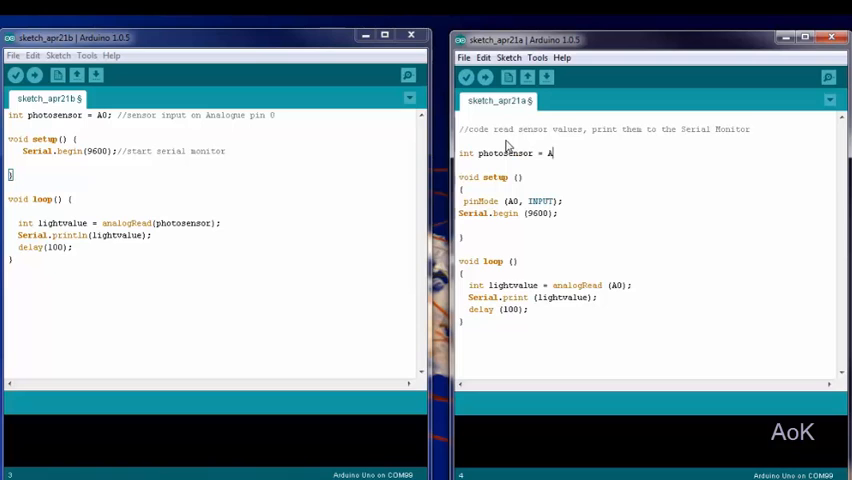
{"action": "type", "text": "0;"}
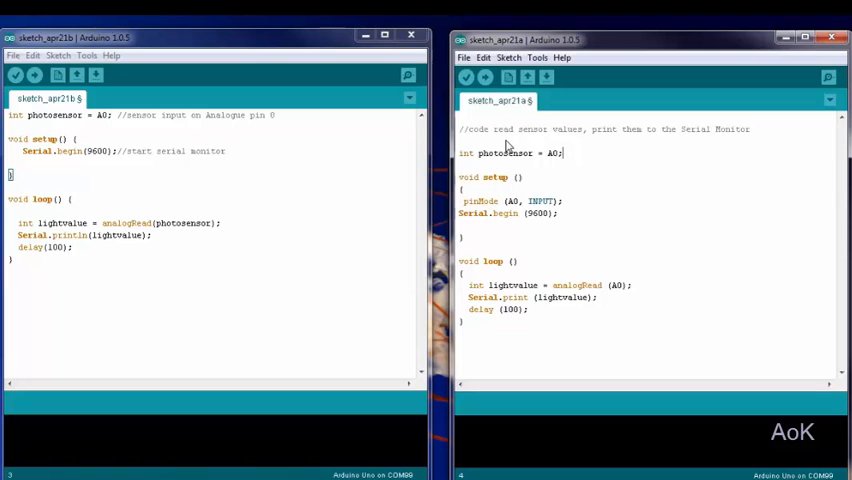
{"action": "double_click", "coordinate": [513, 201]}
{"action": "type", "text": "photosensor"}
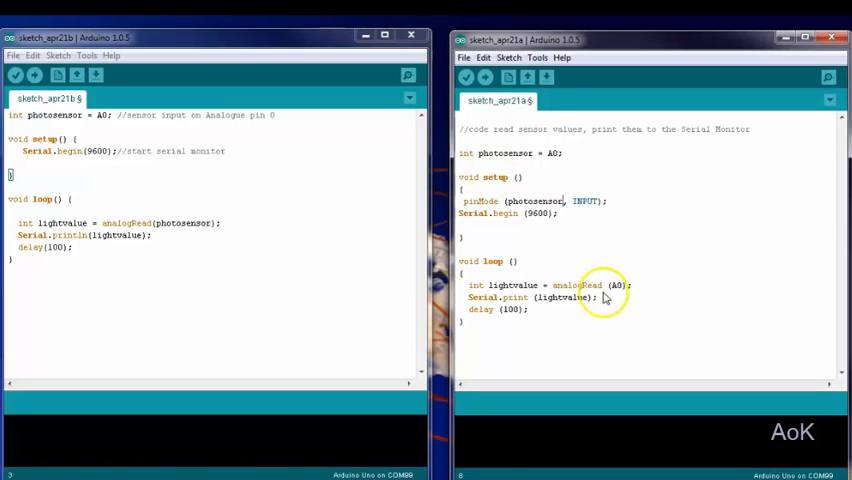
{"action": "double_click", "coordinate": [616, 285]}
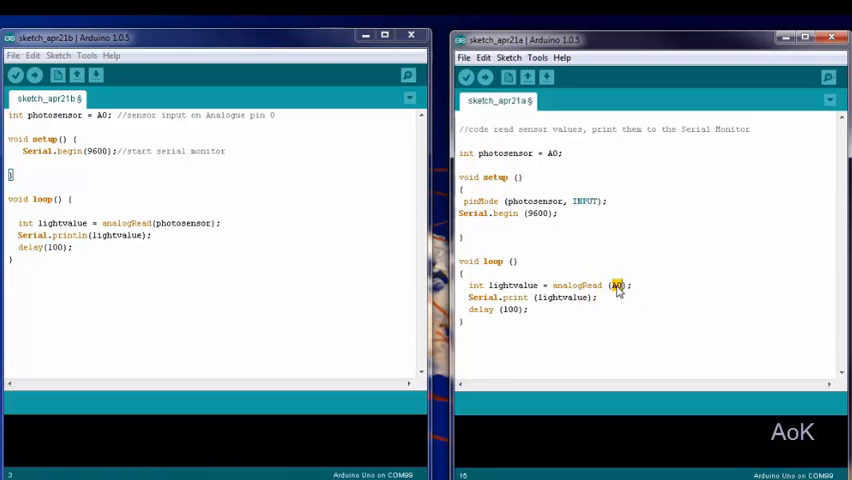
{"action": "type", "text": "photosensor"}
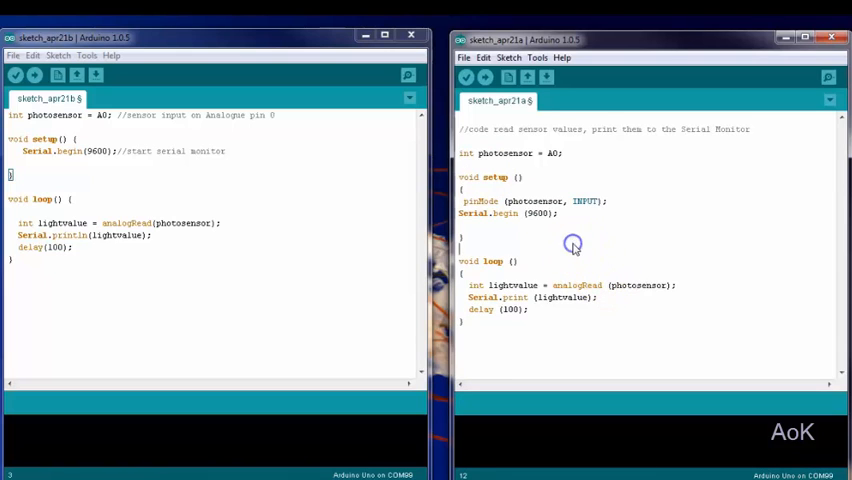
Verify the sketch, compiling it to a 2,738-byte binary without errors
{"action": "left_click", "coordinate": [466, 77]}
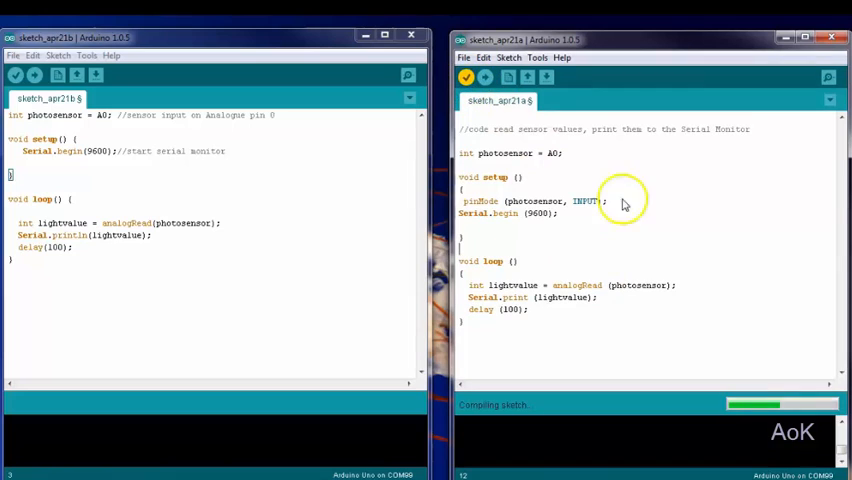
{"action": "mouse_move", "coordinate": [673, 237]}
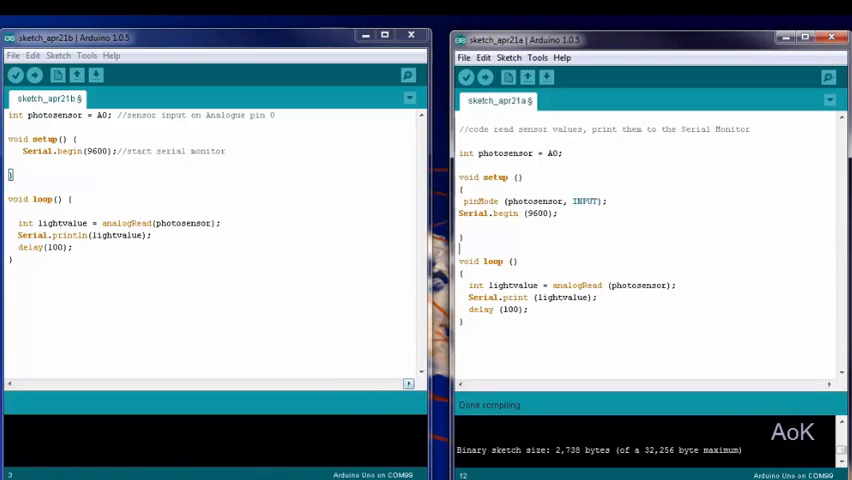
{"action": "left_click", "coordinate": [828, 104]}
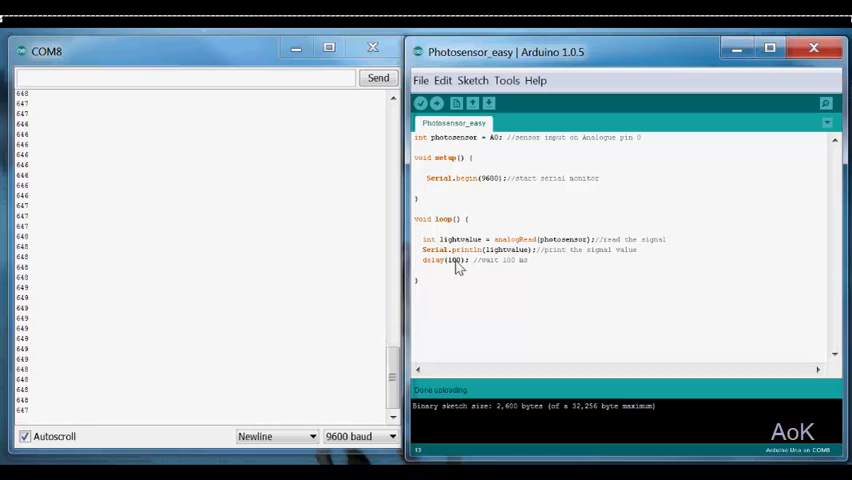
Upload Photosensor_easy with delay(1000) while the COM8 monitor shows readings
{"action": "left_click", "coordinate": [437, 103]}
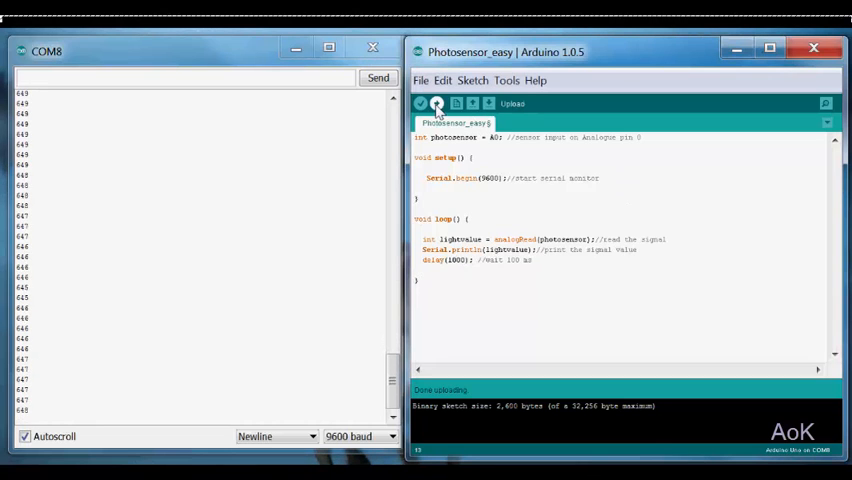